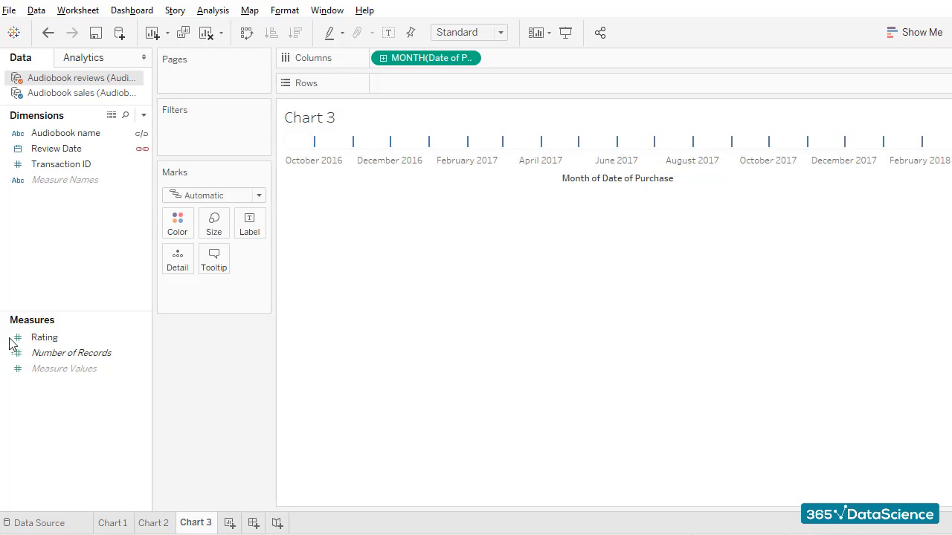
Create a Number of Ratings calculated field defined as COUNT([Rating]).
click(212, 9)
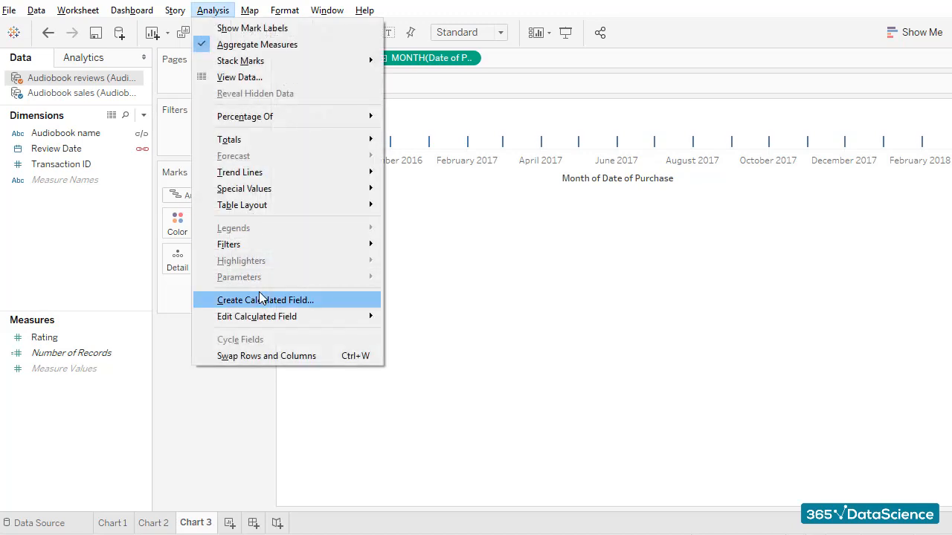
click(265, 300)
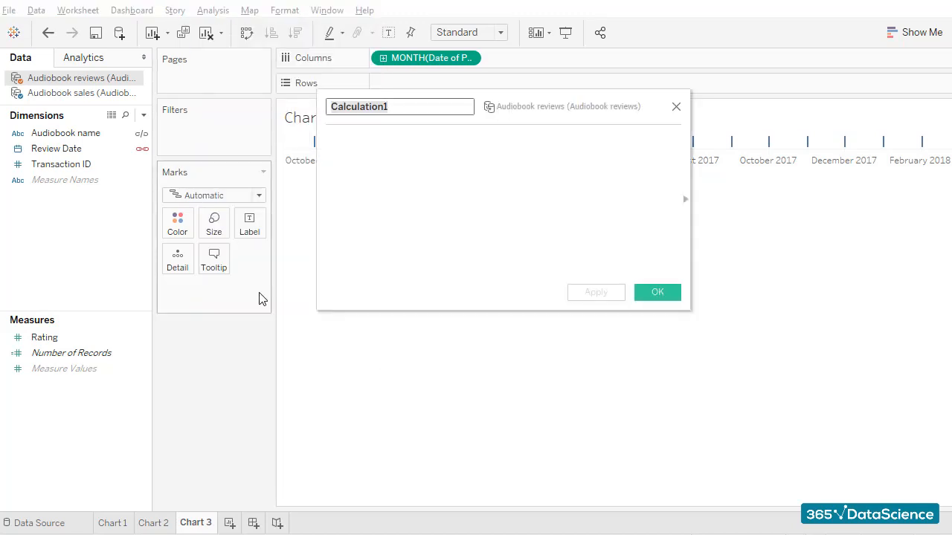
text(Number of)
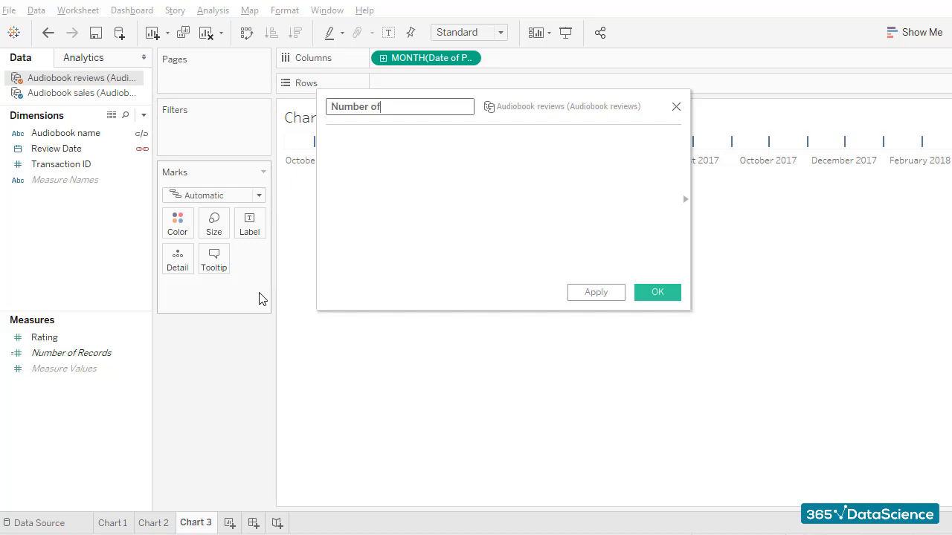
text(Ratings)
click(503, 205)
text(COUNT ()
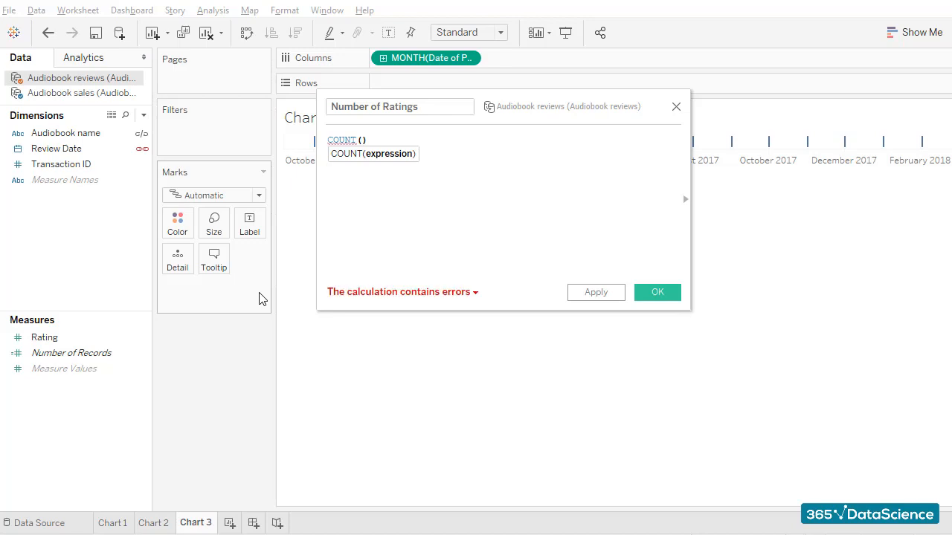
text(ra)
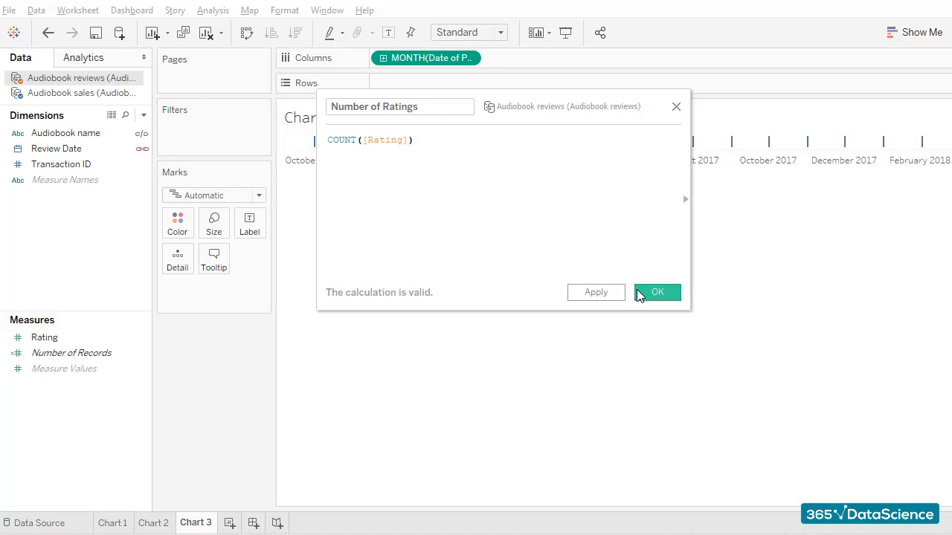
click(658, 292)
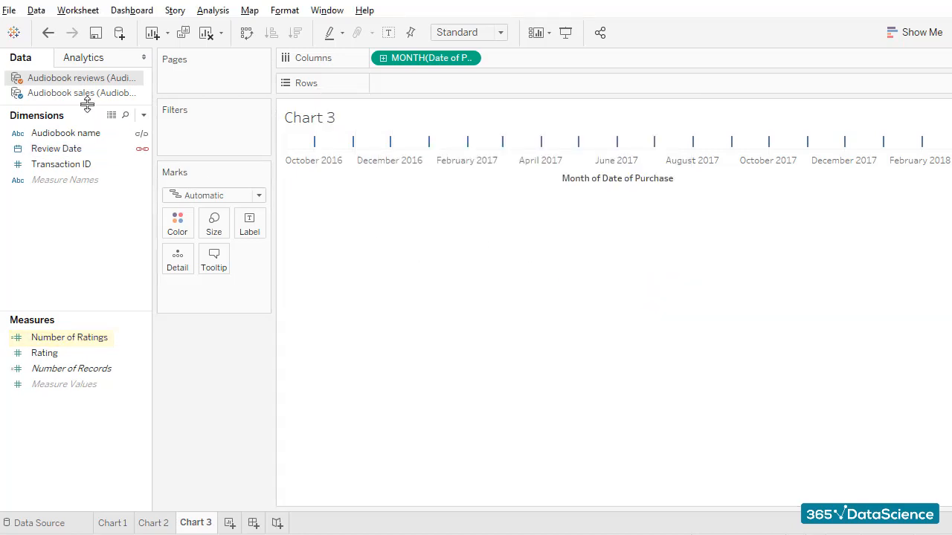
On the audiobook sales source, start a calculated field named Number of Purchases using COUNT.
click(82, 92)
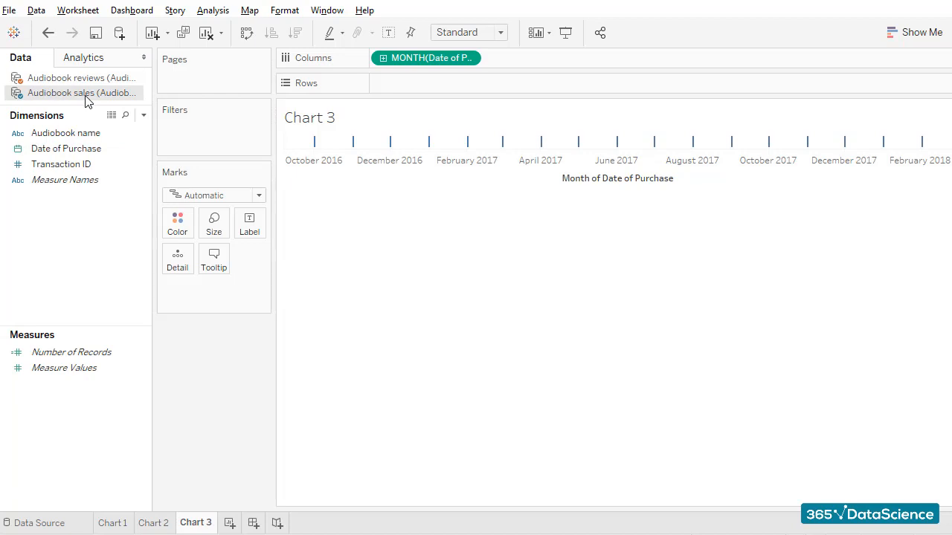
click(213, 9)
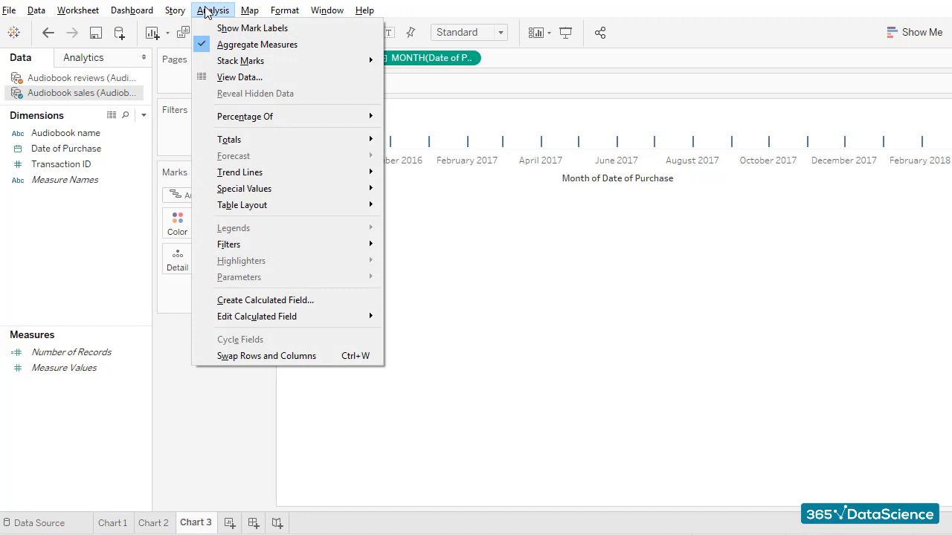
click(264, 300)
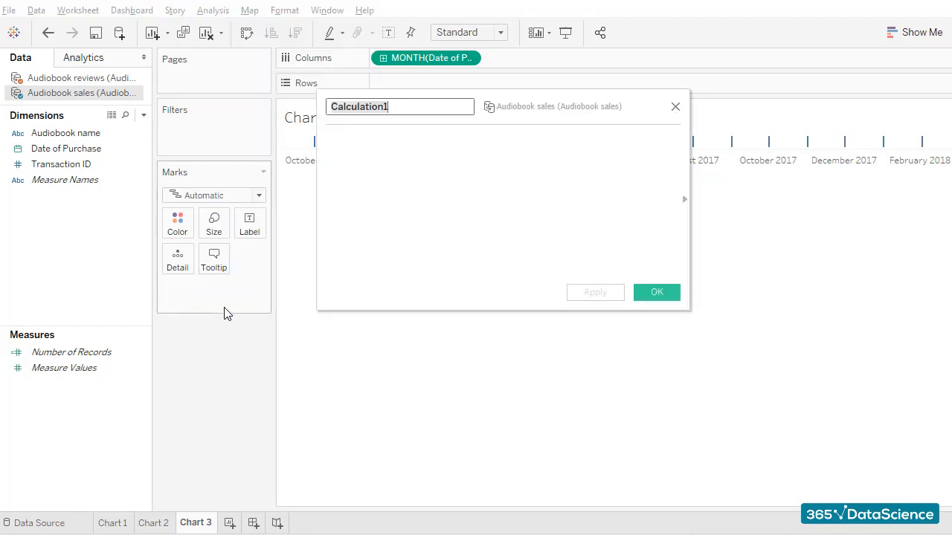
text(Number of Purchases)
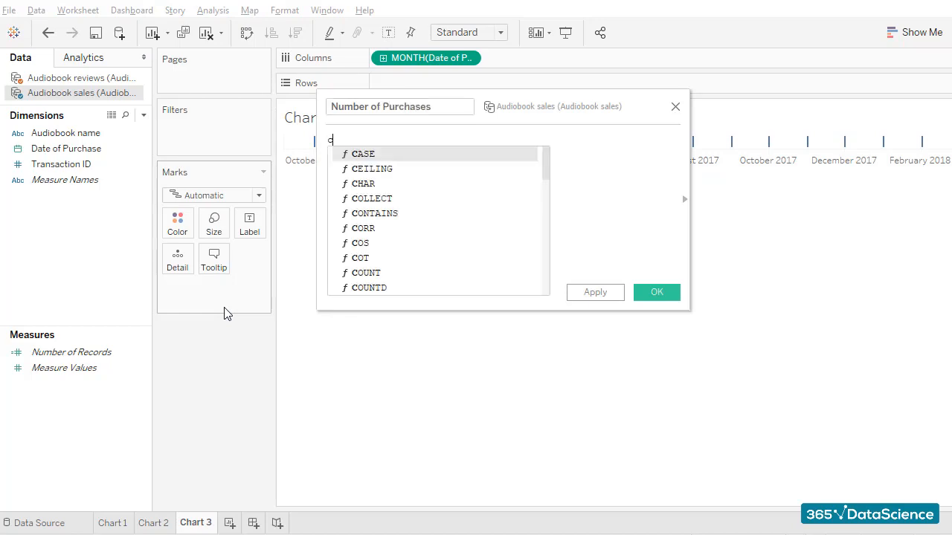
text(ount)
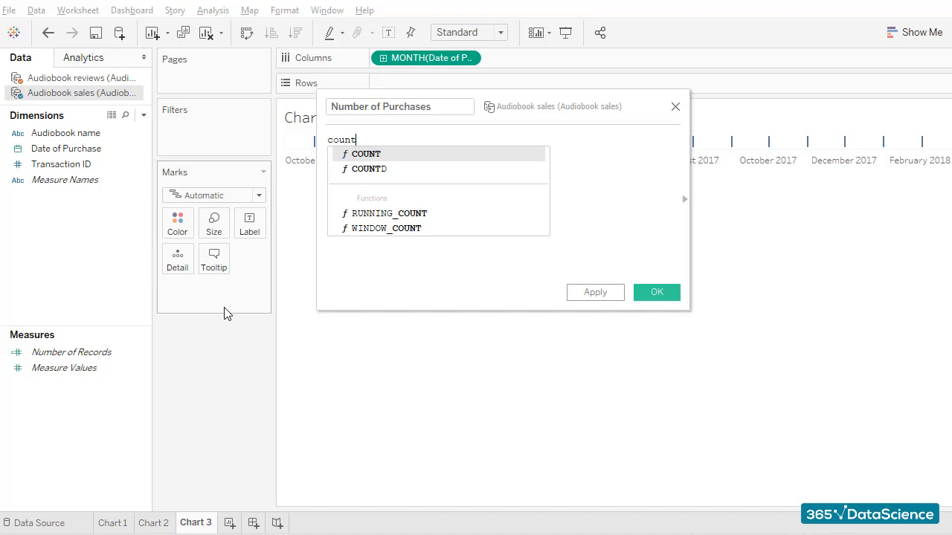
Complete the formula as COUNT([Transaction ID]) and confirm the field.
click(366, 154)
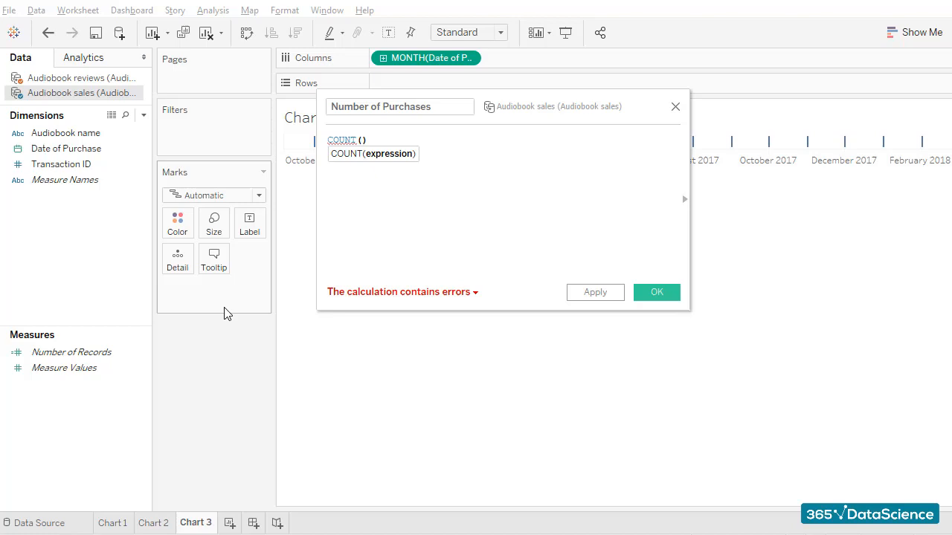
click(361, 140)
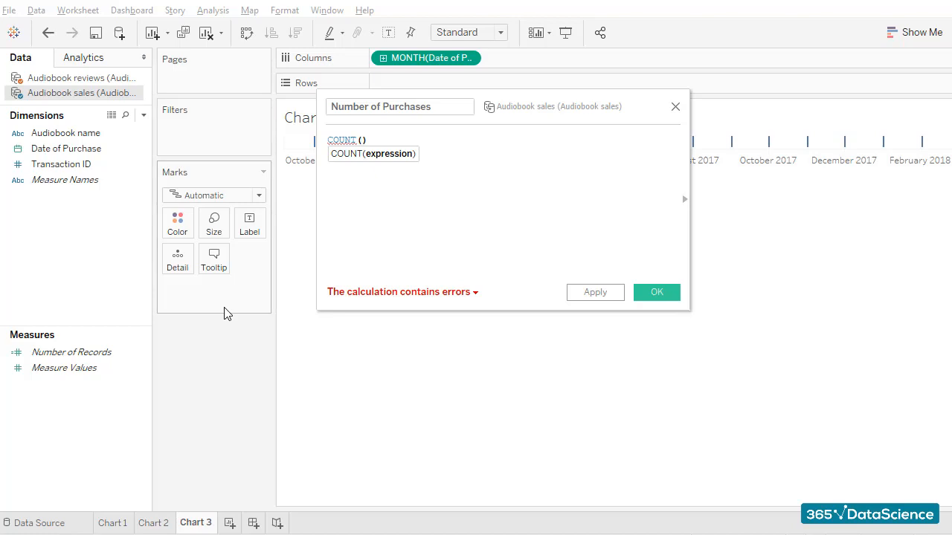
text(Tra)
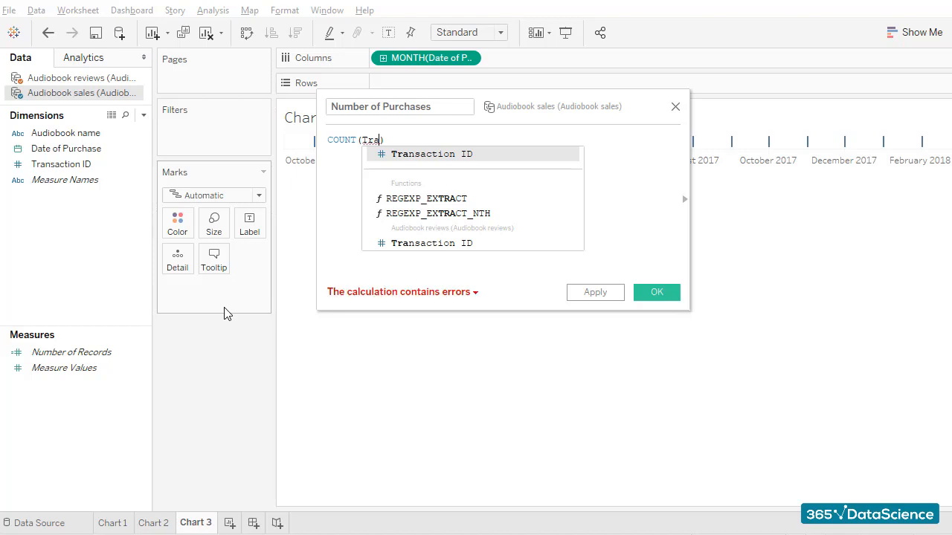
click(431, 153)
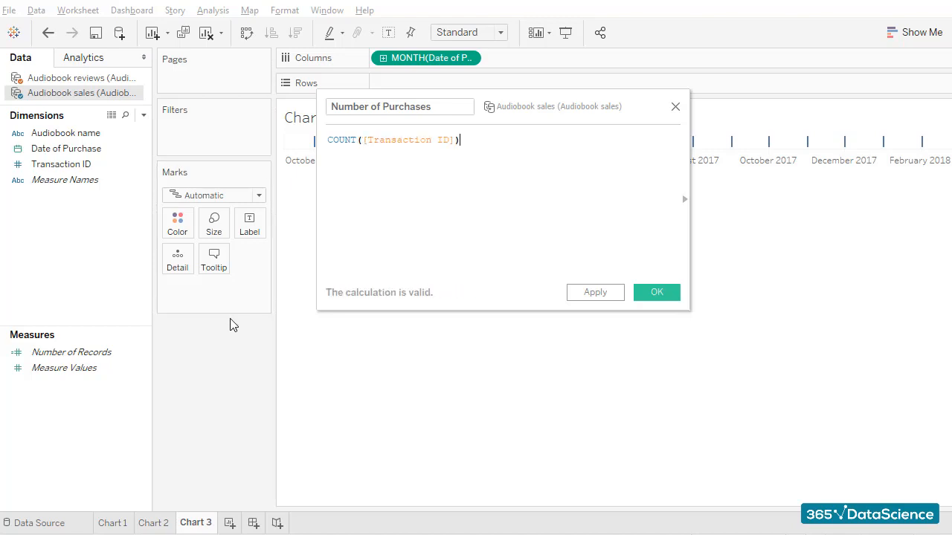
click(658, 291)
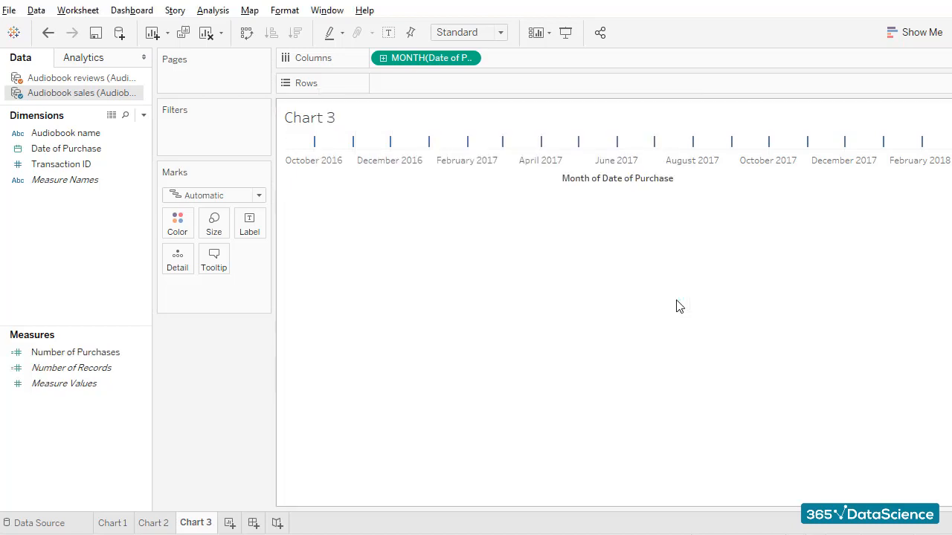
Create Reviews / Sales as [Audiobook reviews].[Number of Ratings]/[Number of Purchases].
click(74, 351)
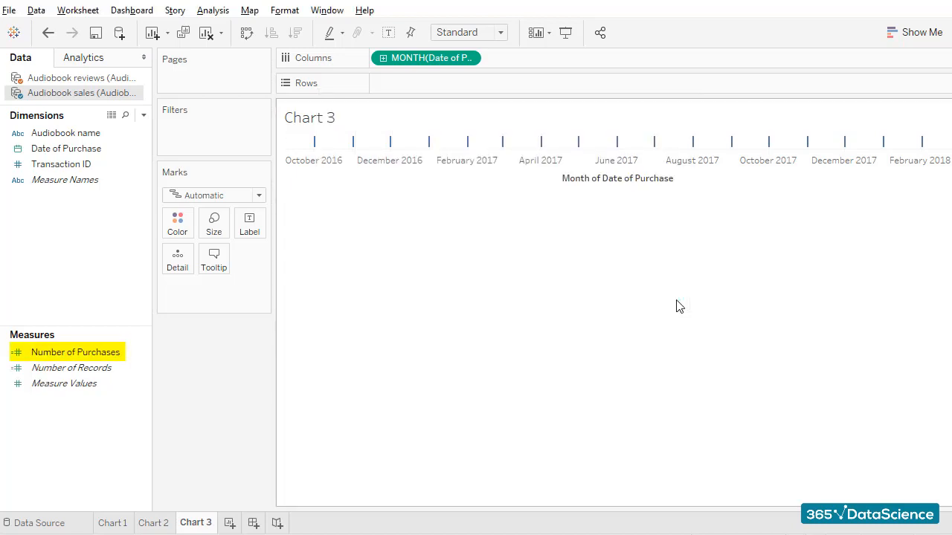
click(213, 10)
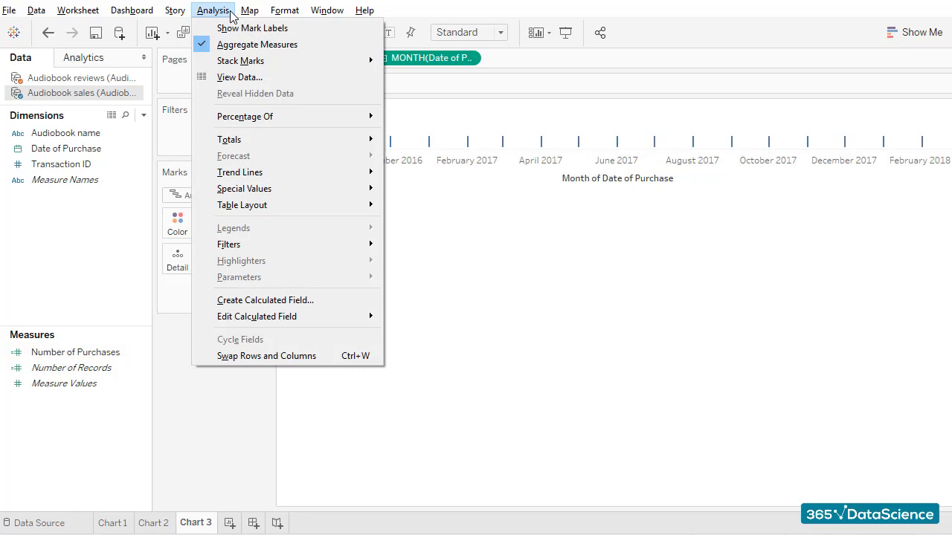
click(265, 301)
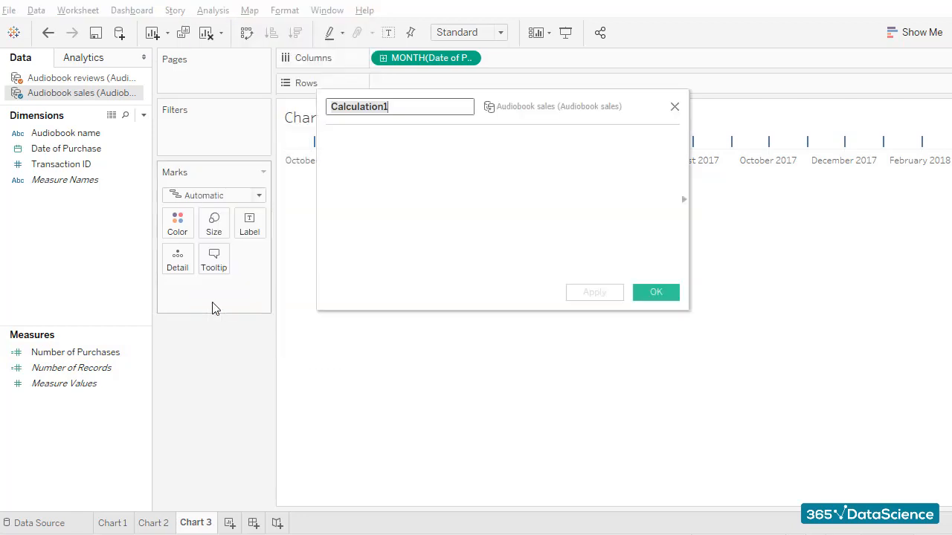
text(Reviews / Sales)
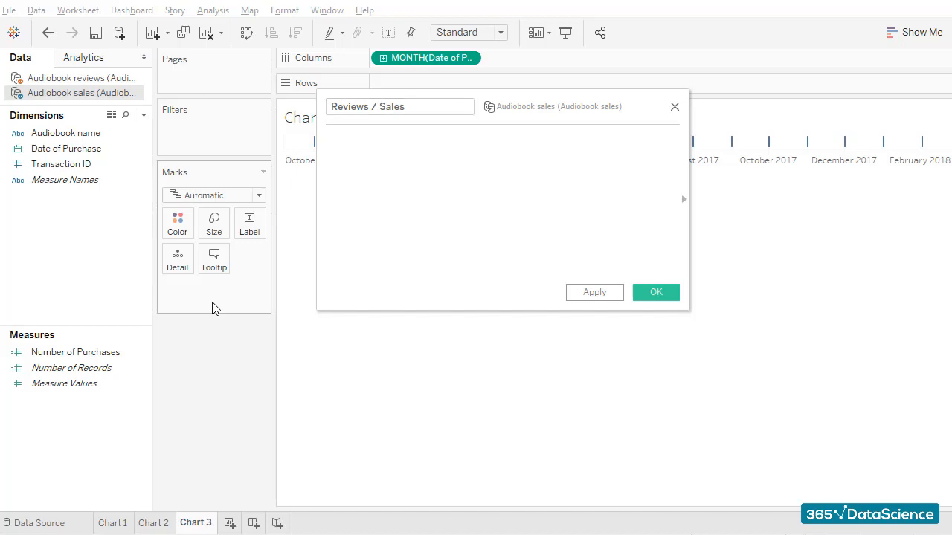
text(Number of Ratings])
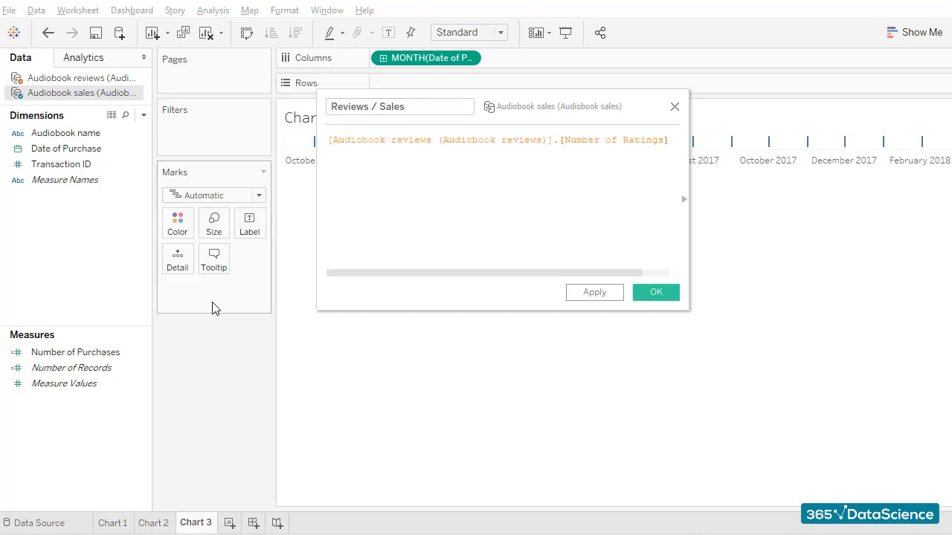
text(/[Number of Purchases])
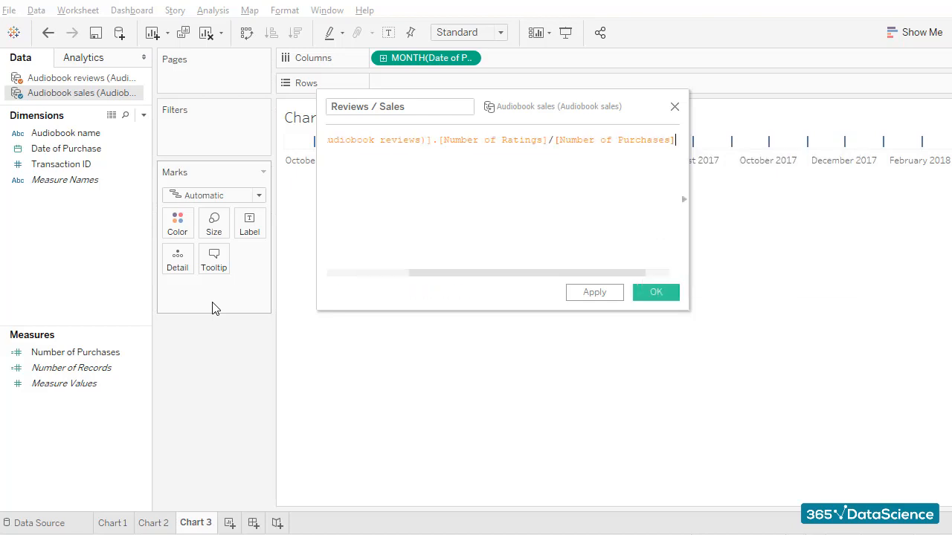
click(655, 291)
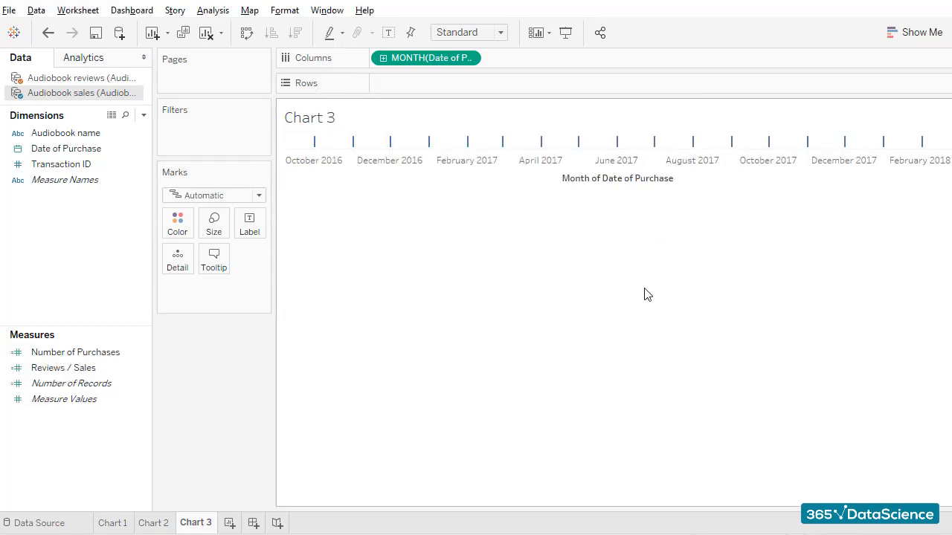
Place Reviews / Sales on Rows and show the monthly values as bars.
drag(63, 368, 413, 83)
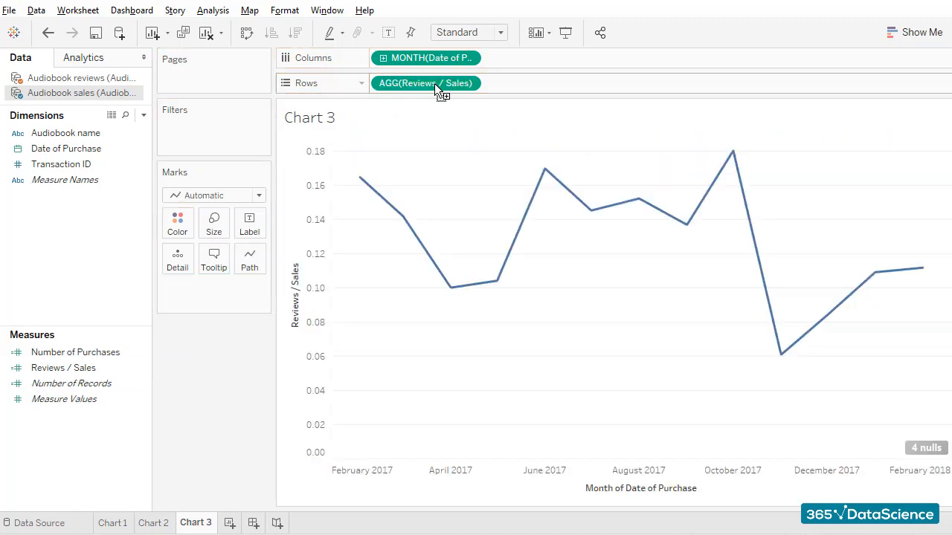
click(259, 195)
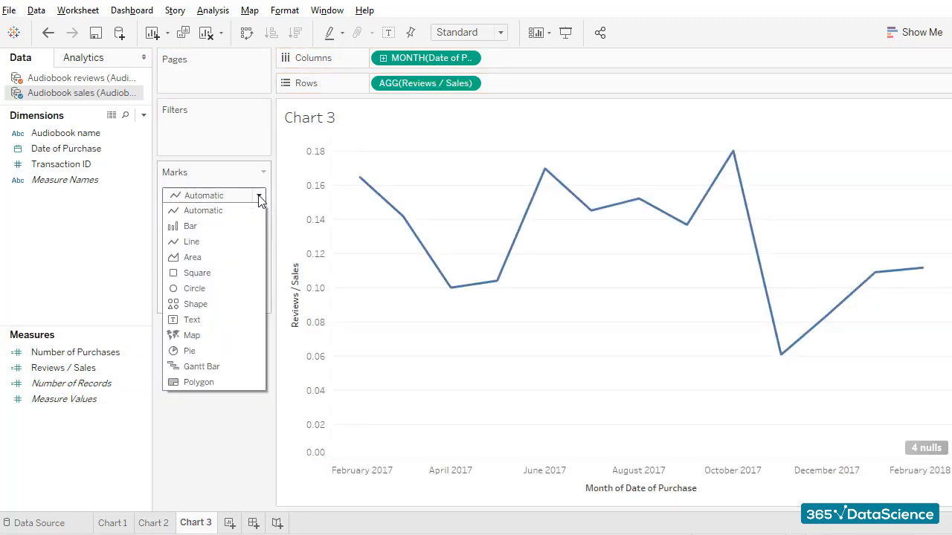
click(191, 226)
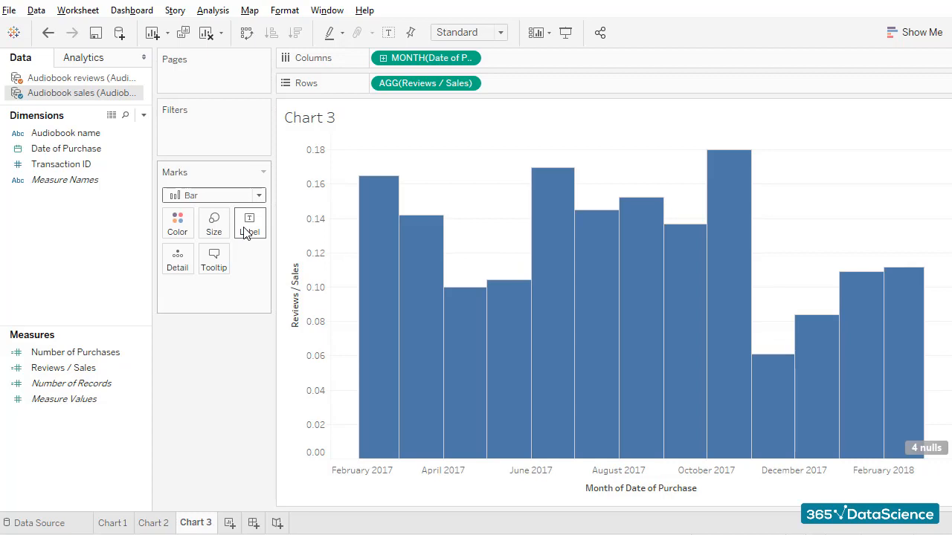
mouse_move(281, 170)
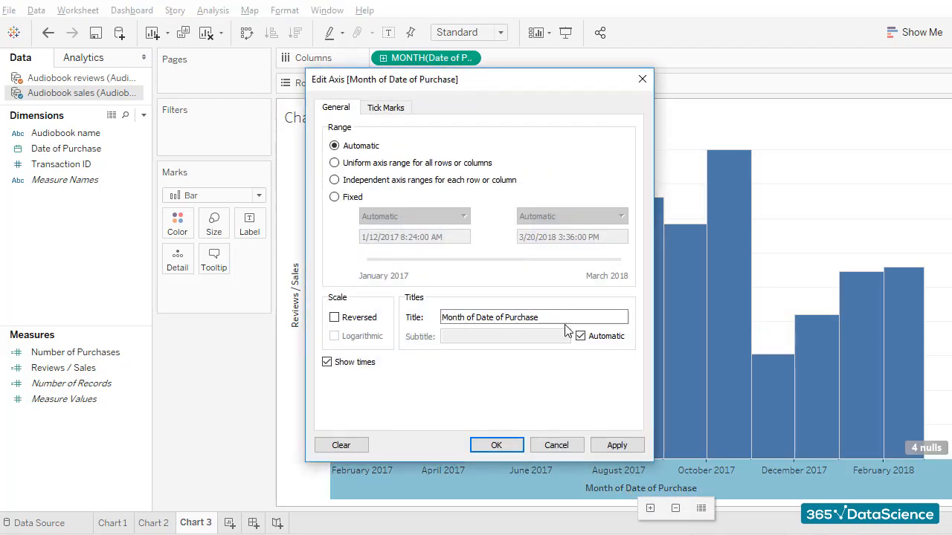
Change the horizontal axis title to Month in the Edit Axis dialog.
text(Month)
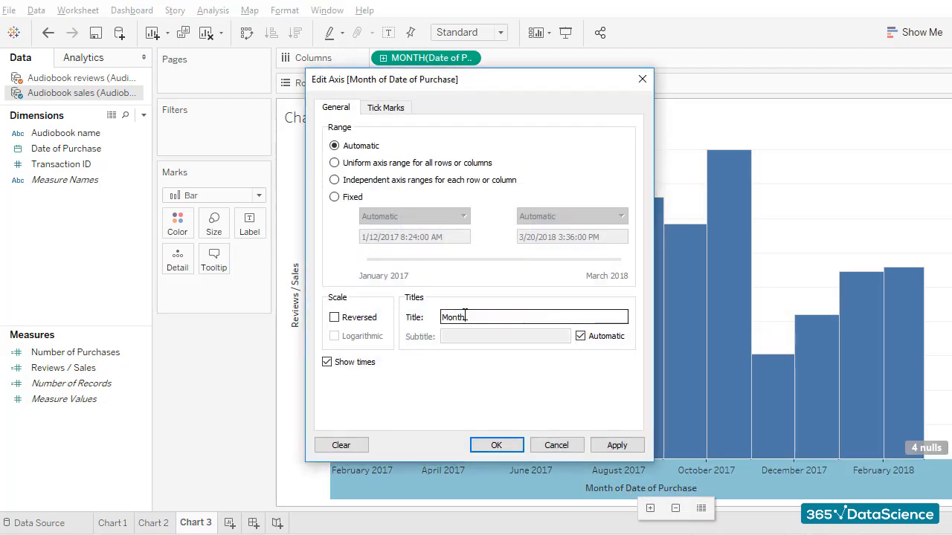
click(497, 445)
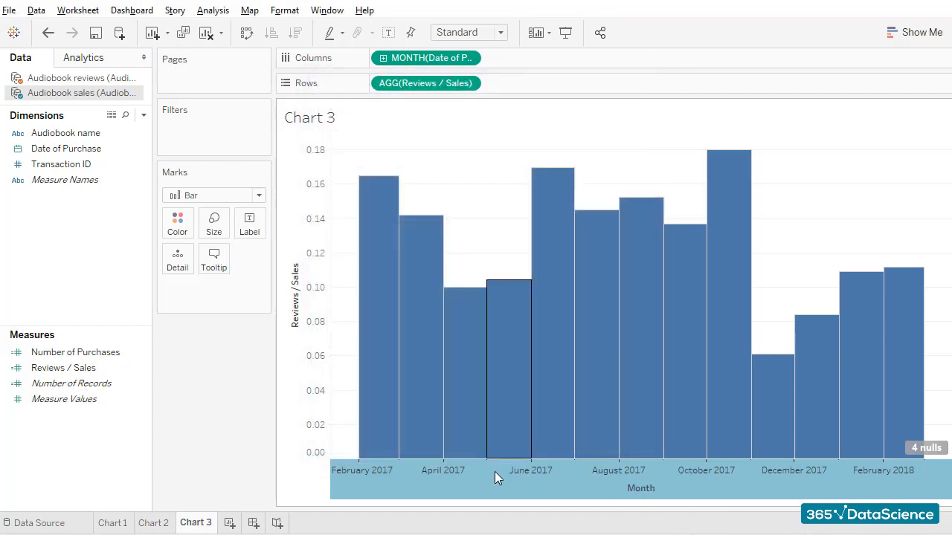